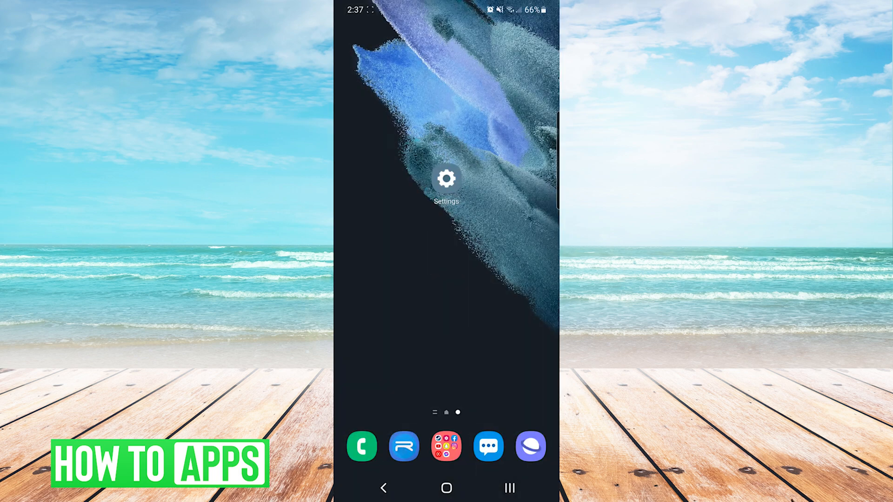
# - Clear the Google Play services cache from its Storage page in Apps
pyautogui.click(447, 178)
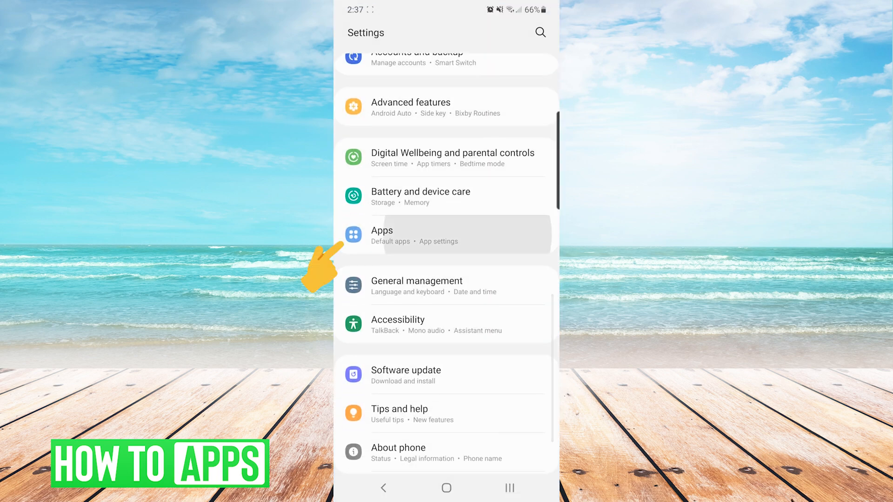
pyautogui.click(381, 235)
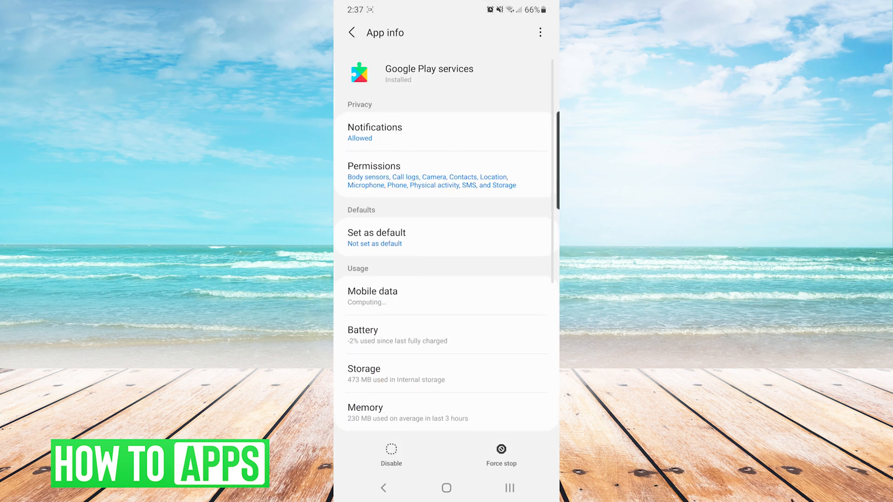
pyautogui.click(363, 370)
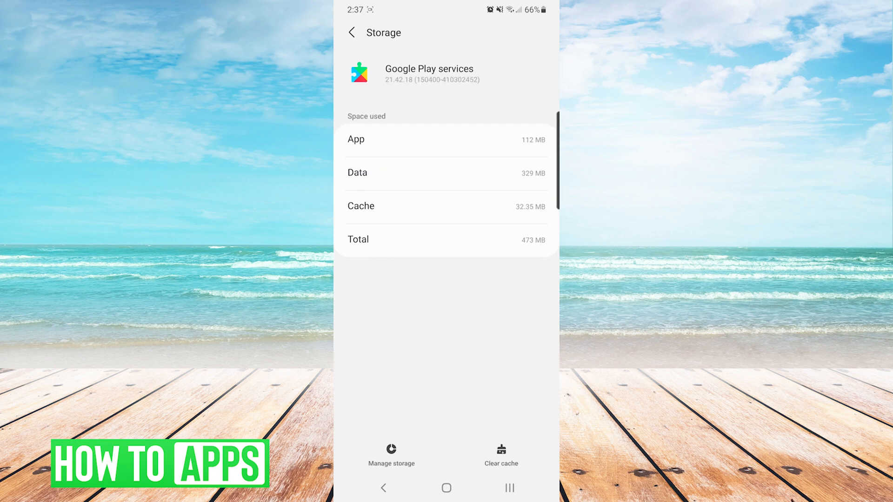
pyautogui.click(501, 457)
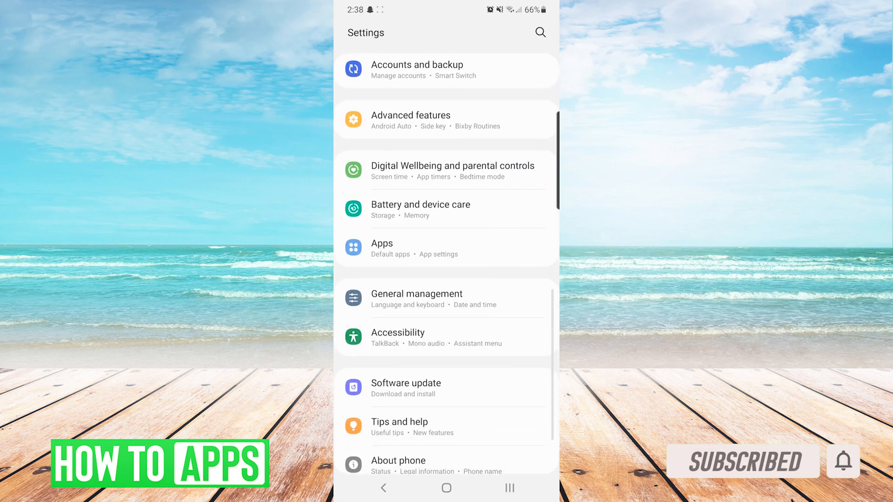
# - Switch on Automatic date and time under General management, then back out
pyautogui.click(416, 294)
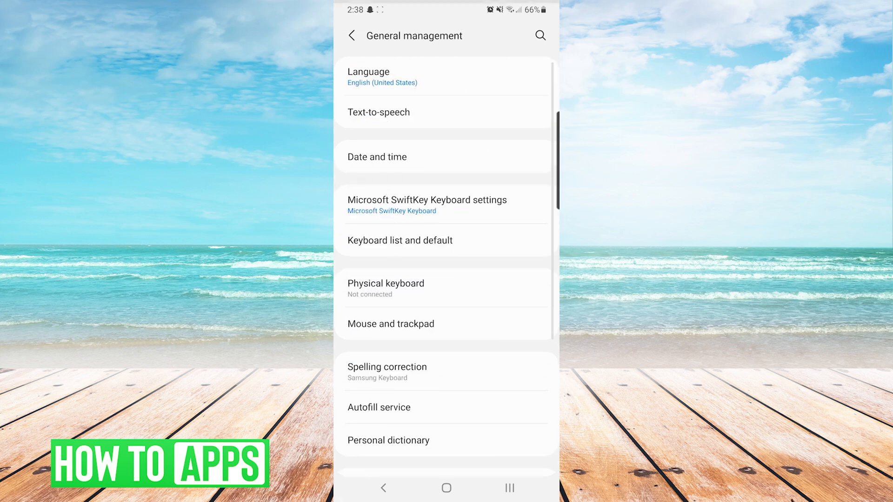
pyautogui.click(396, 155)
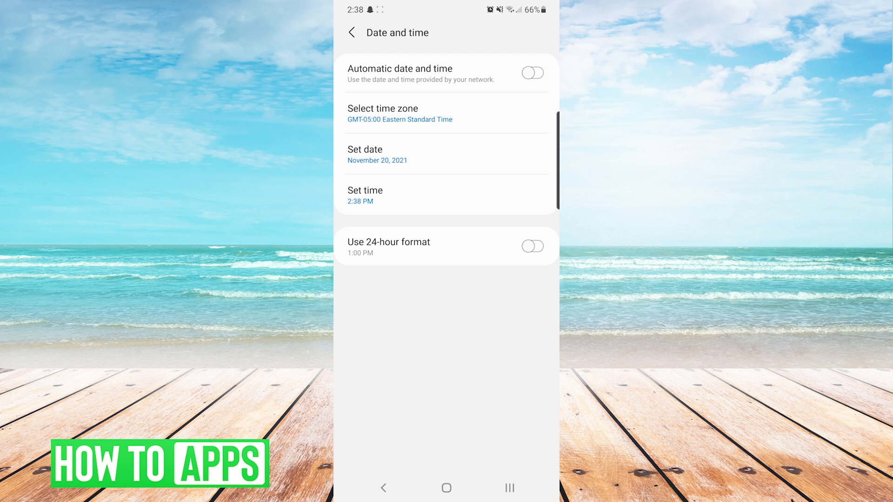
pyautogui.click(533, 72)
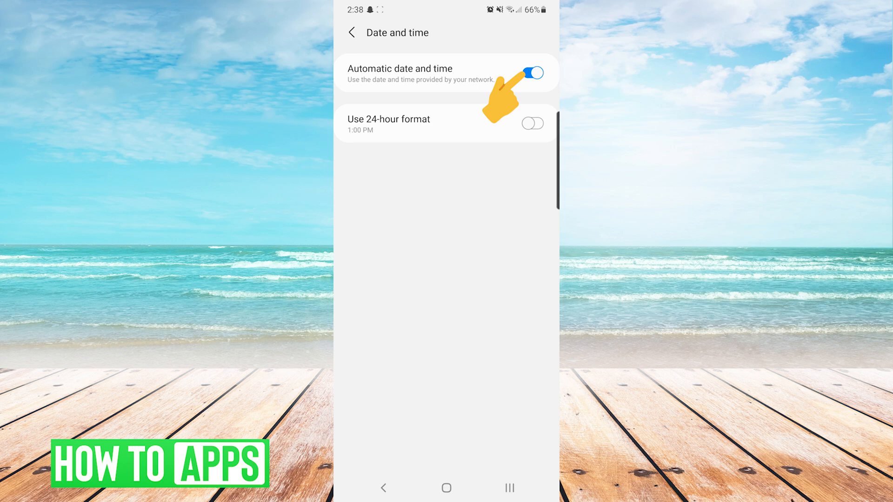
pyautogui.click(351, 32)
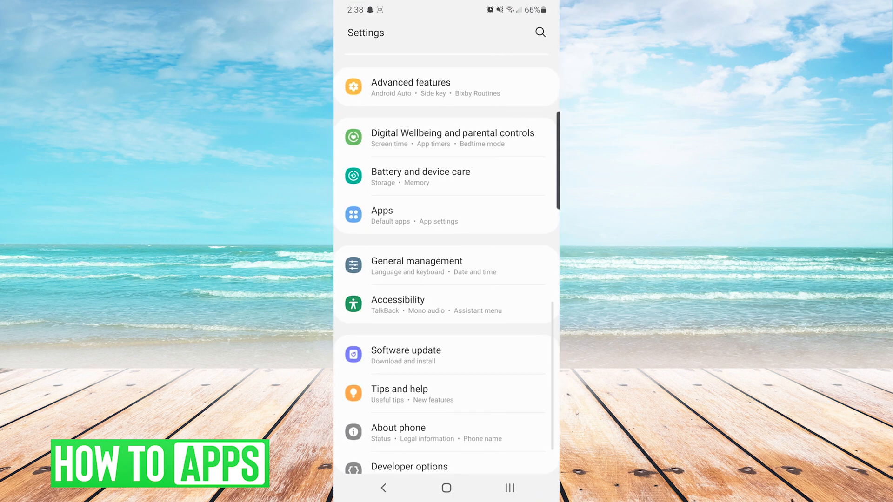
# - Reset app preferences from the Apps menu and confirm Reset
pyautogui.click(383, 215)
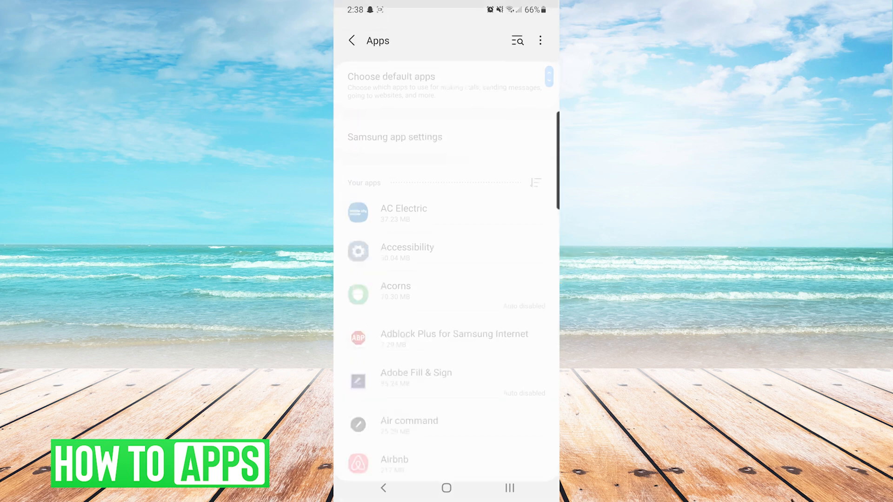
pyautogui.click(541, 41)
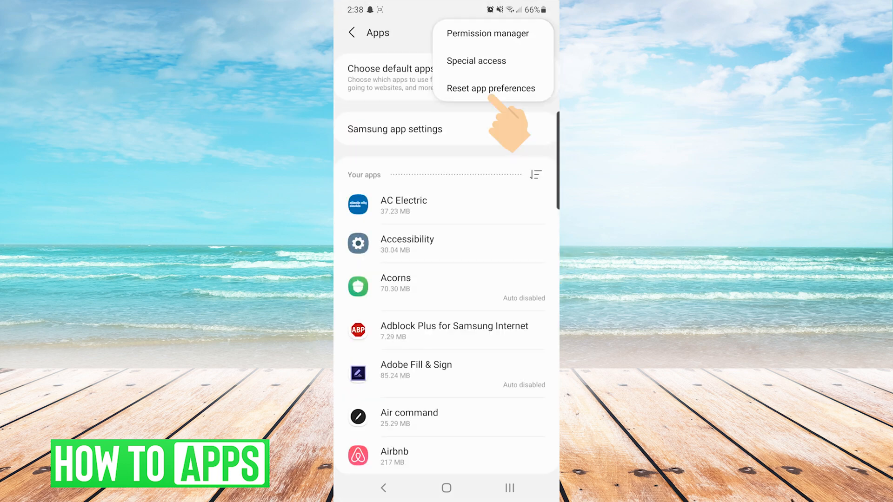
pyautogui.click(491, 88)
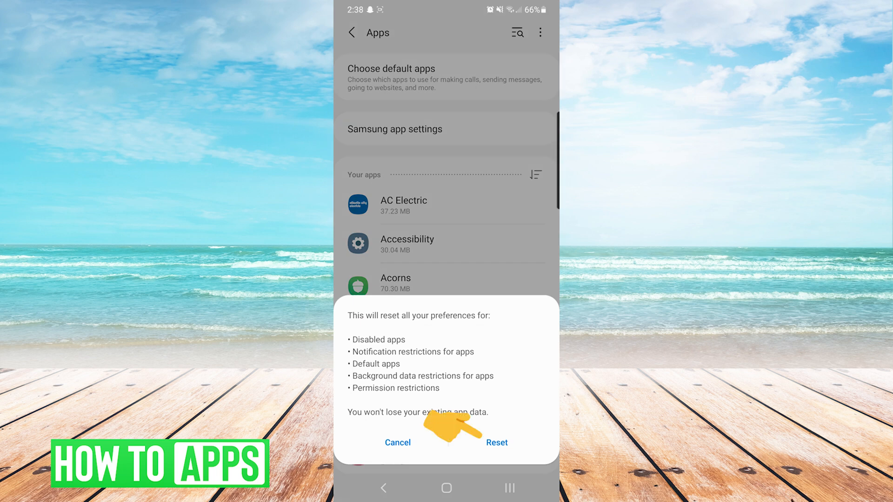
pyautogui.click(497, 443)
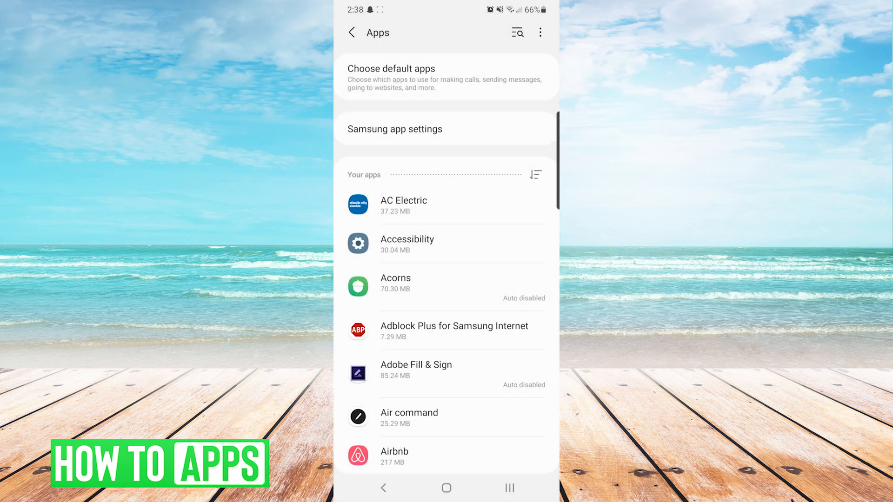
# - Open Google Play services' store page via App details in store, then go Home
pyautogui.scroll(-3)
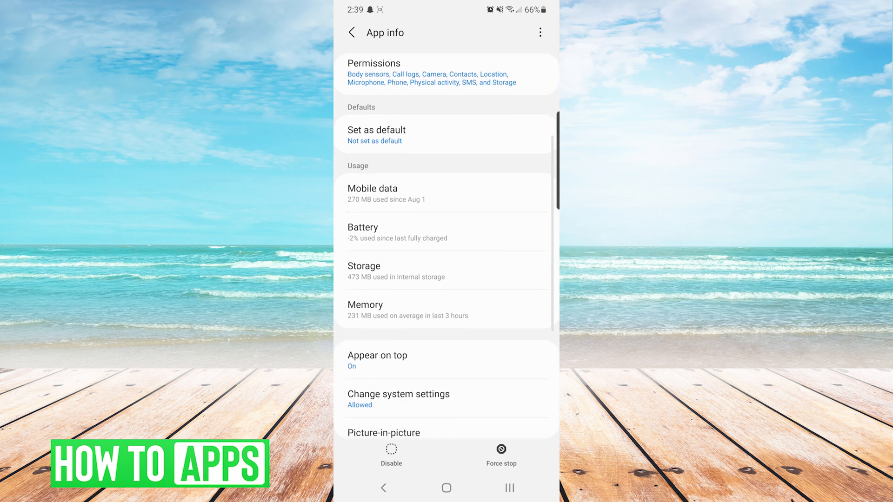
pyautogui.scroll(-3)
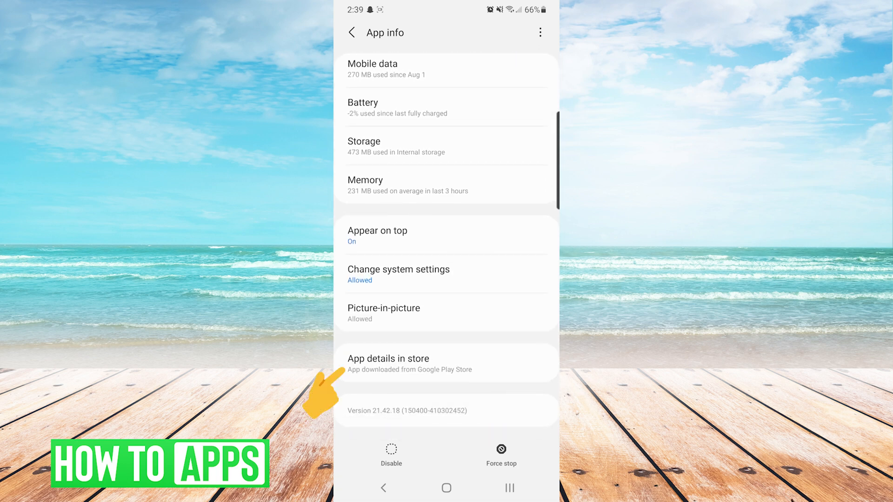
pyautogui.click(389, 358)
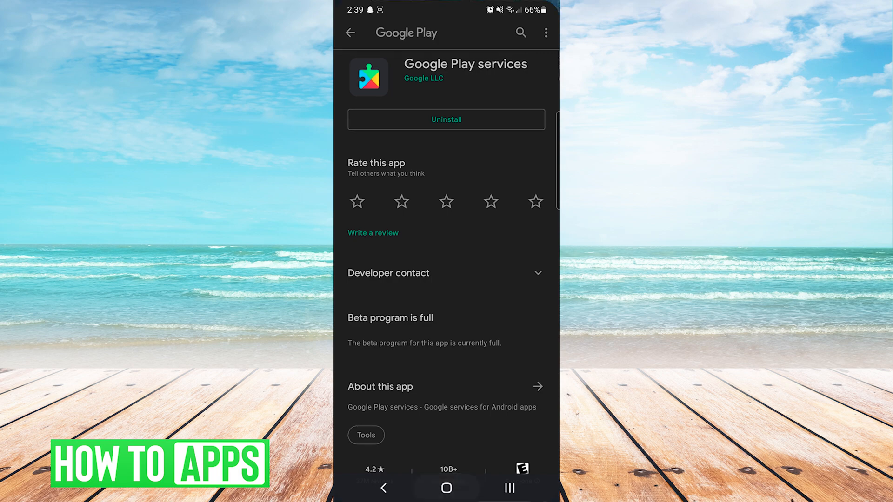
pyautogui.click(446, 486)
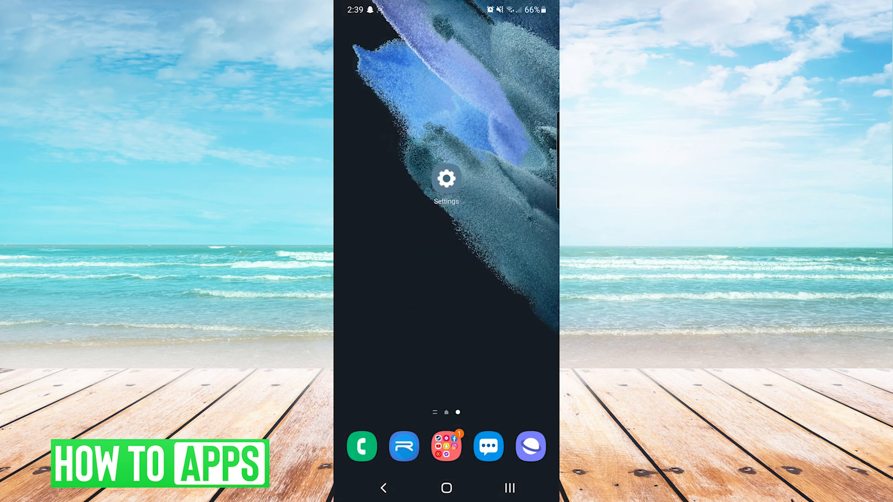